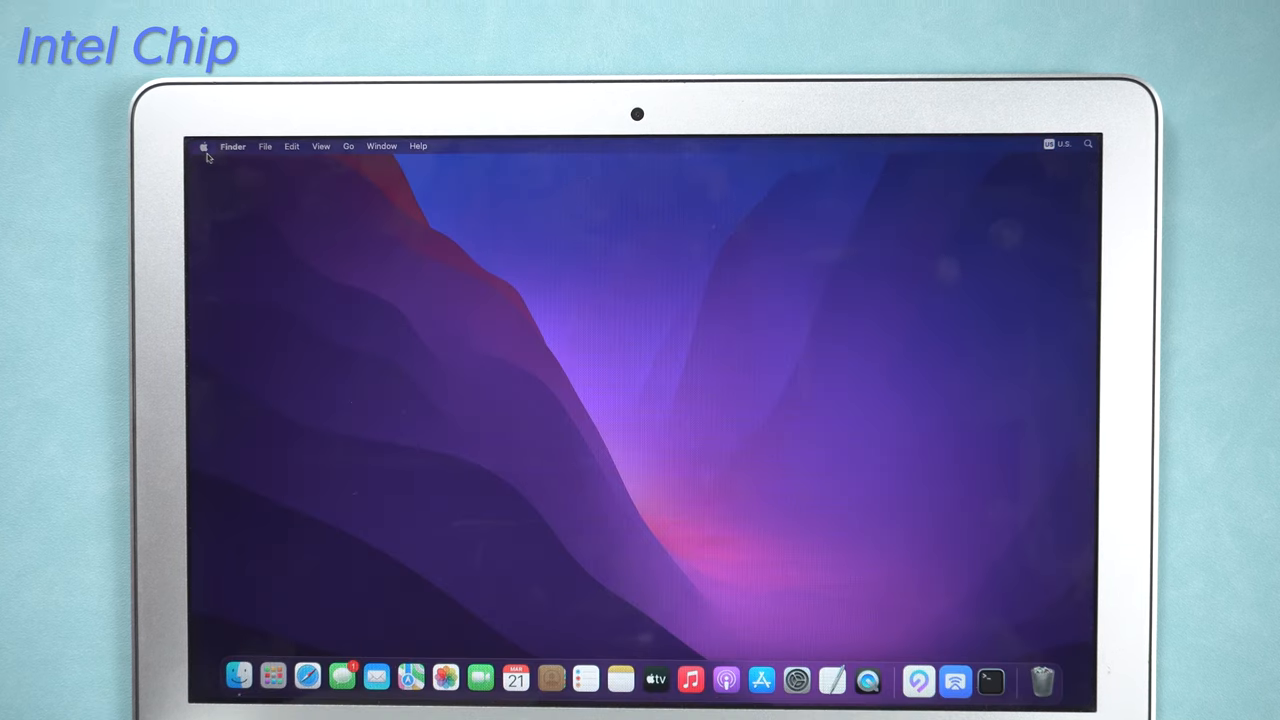
- Launch System Preferences from the Apple menu so it becomes the active app
left_click(203, 145)
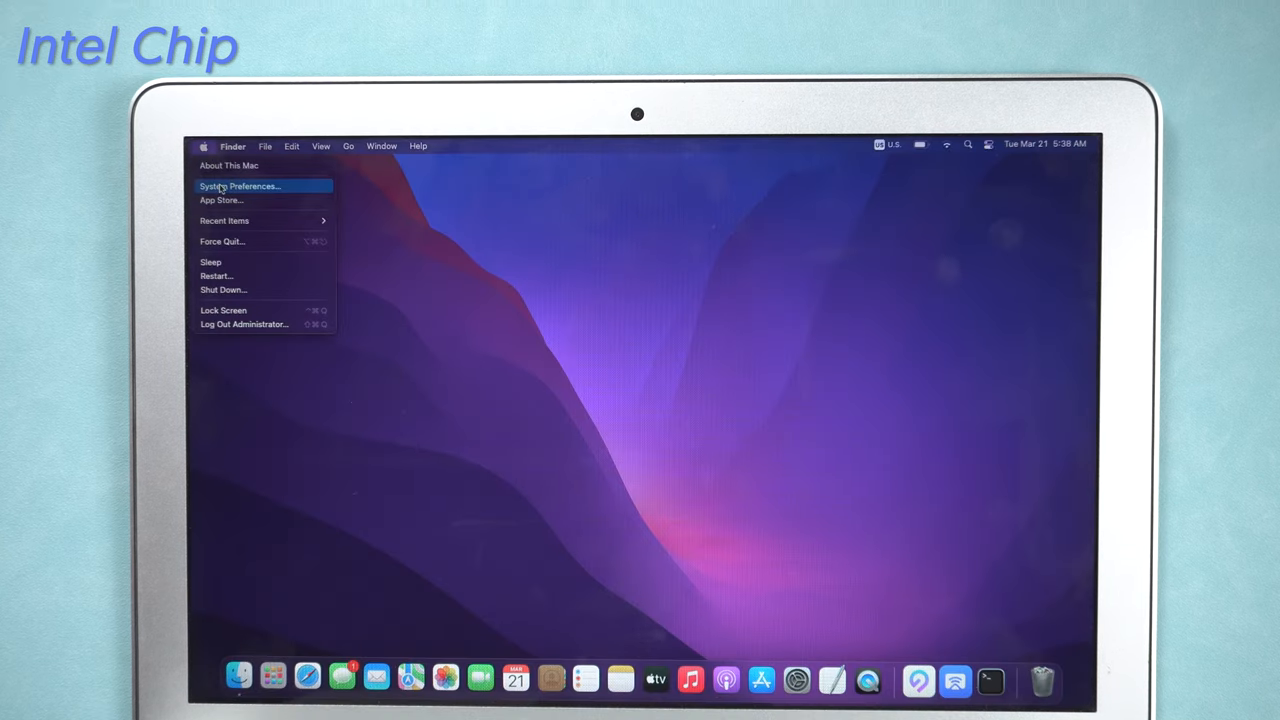
left_click(240, 186)
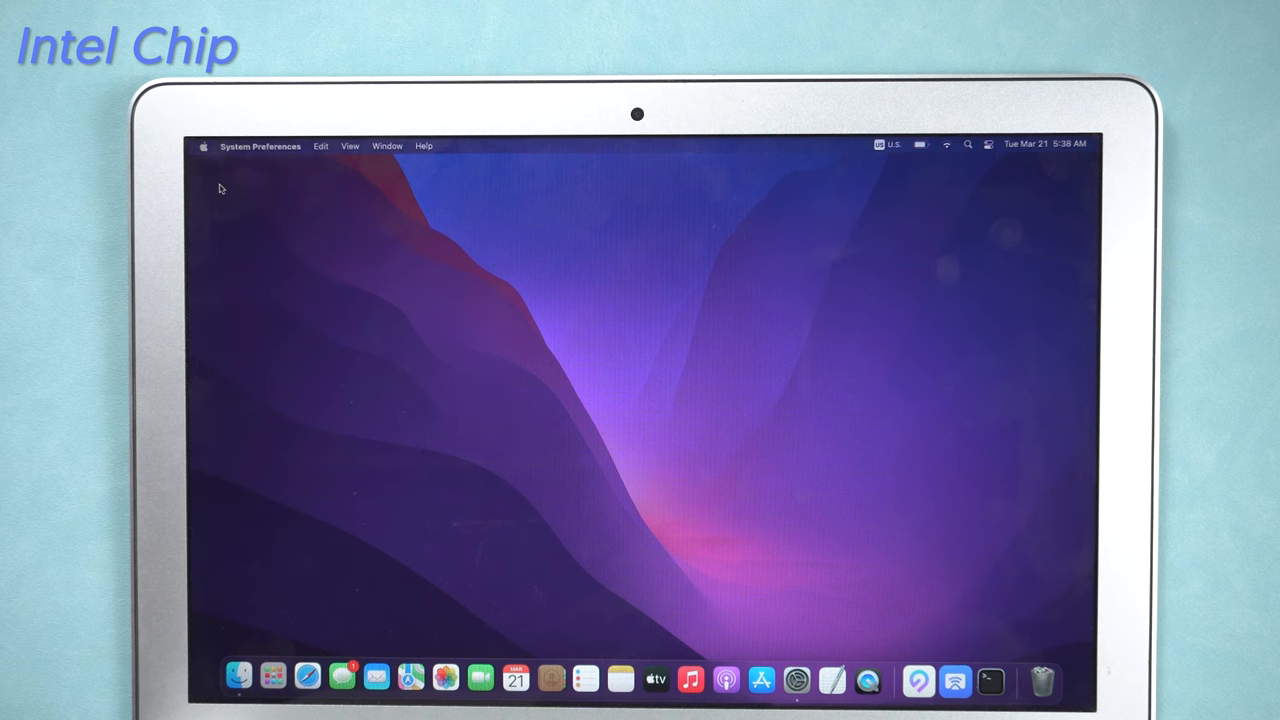